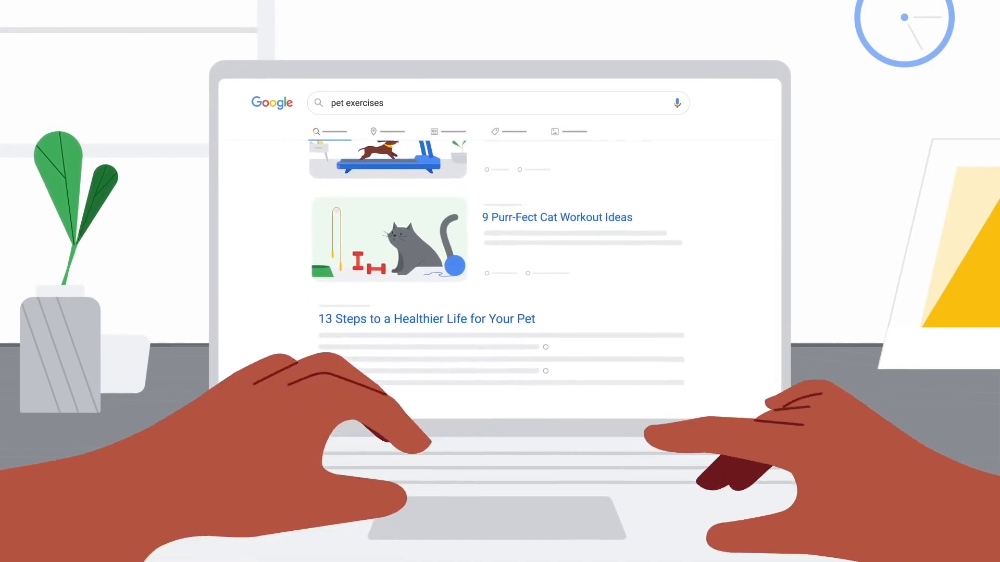
- Open the '9 Purr-Fect Cat Workout Ideas' search result to reach the Feline Fitness site
click(556, 217)
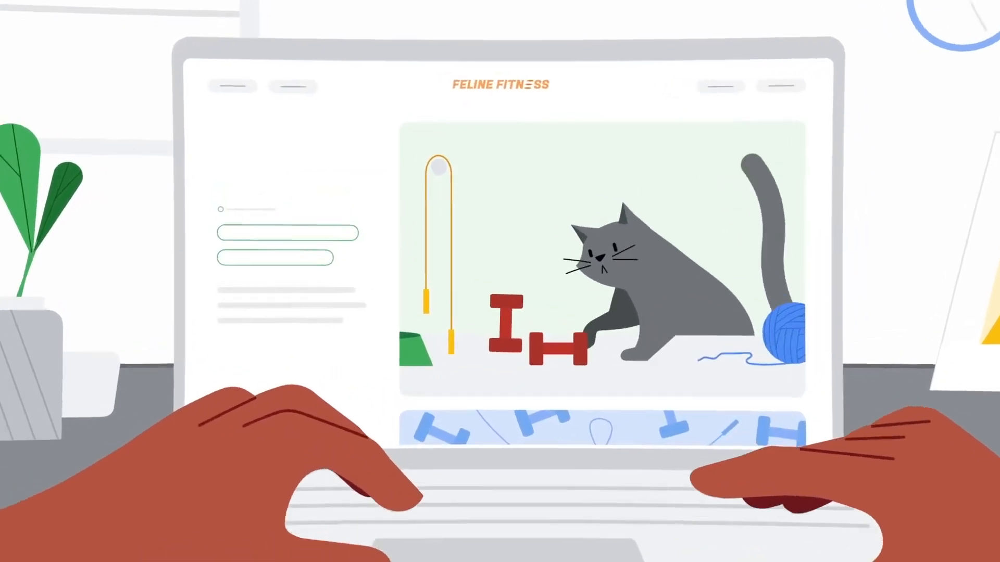